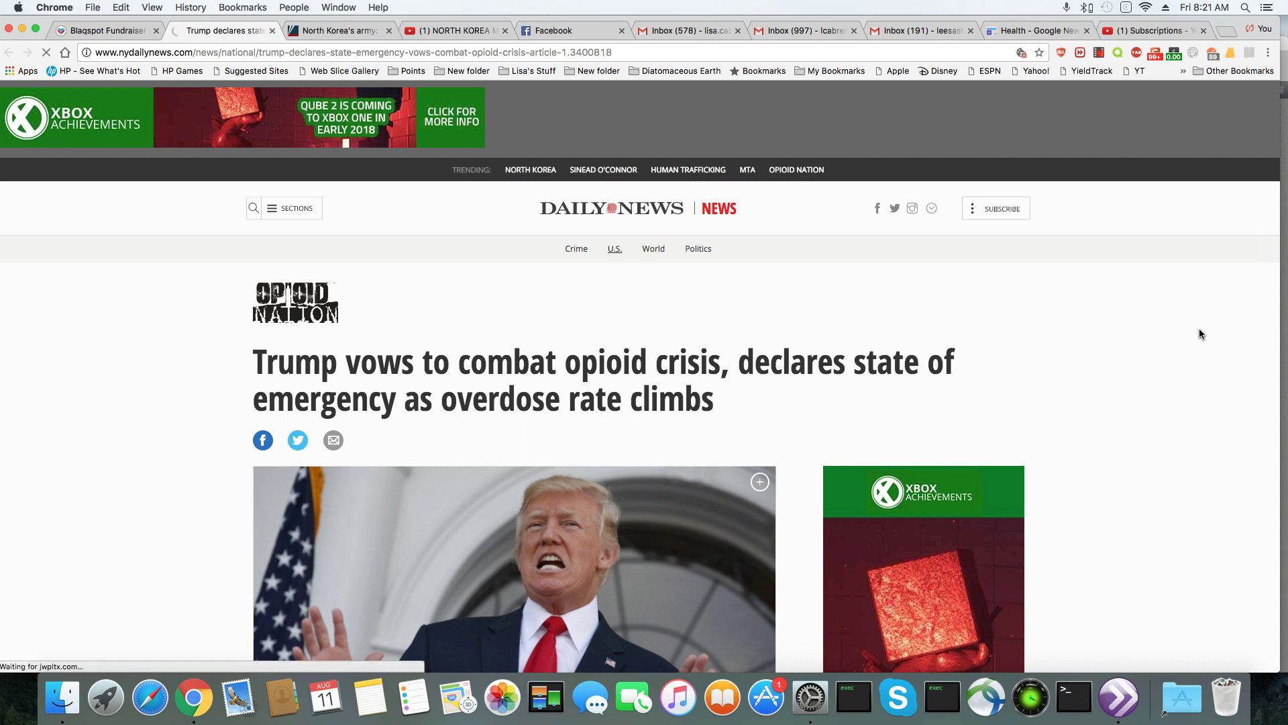
scroll("down", 3)
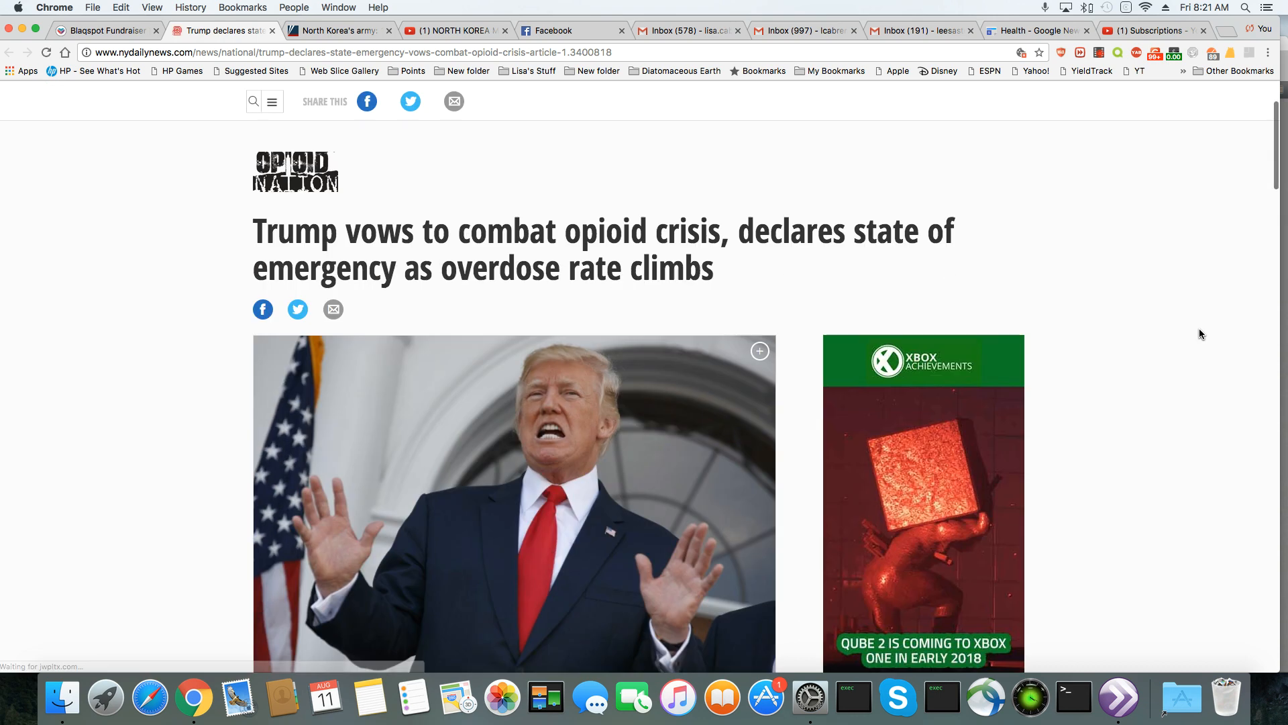
scroll("down", 3)
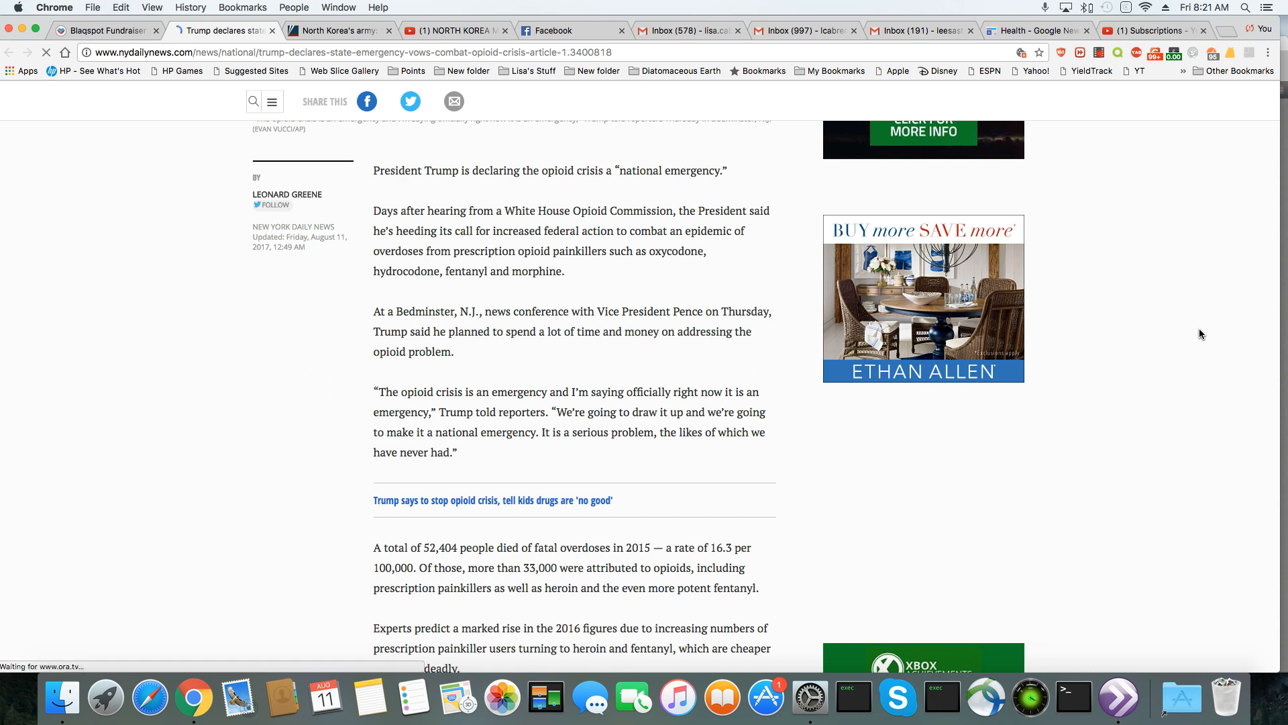
scroll("down", 3)
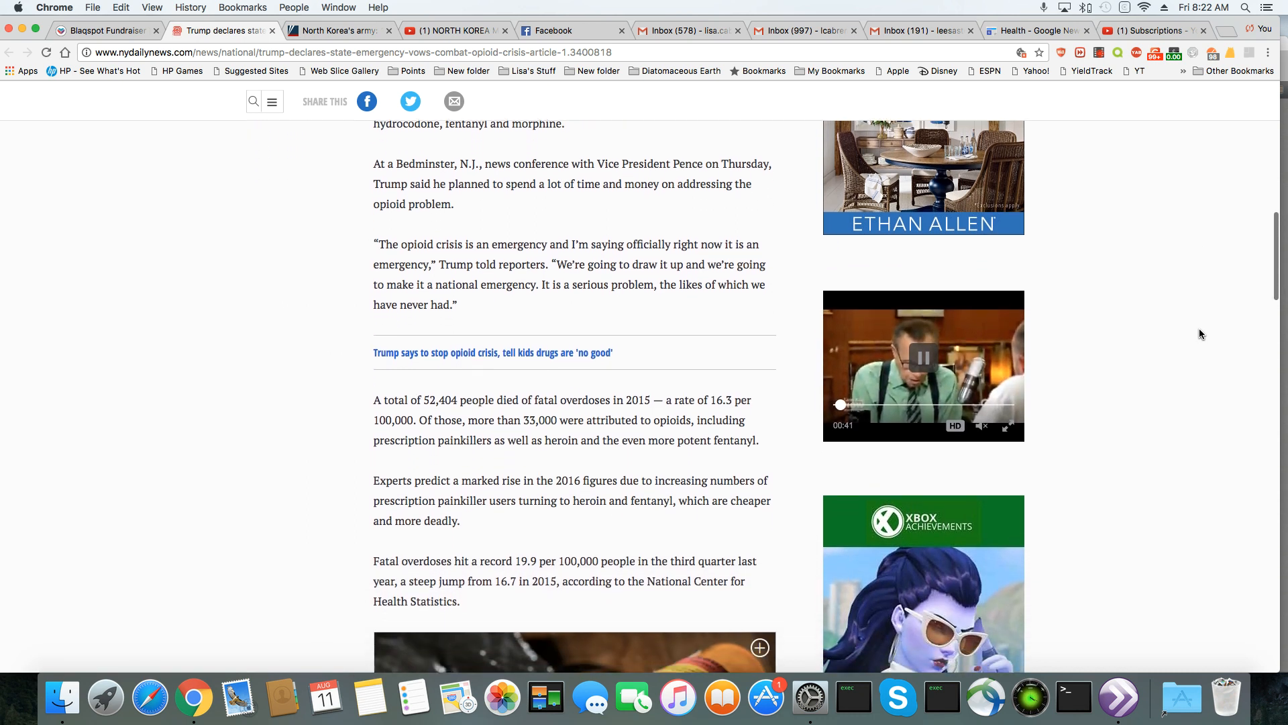
scroll("down", 3)
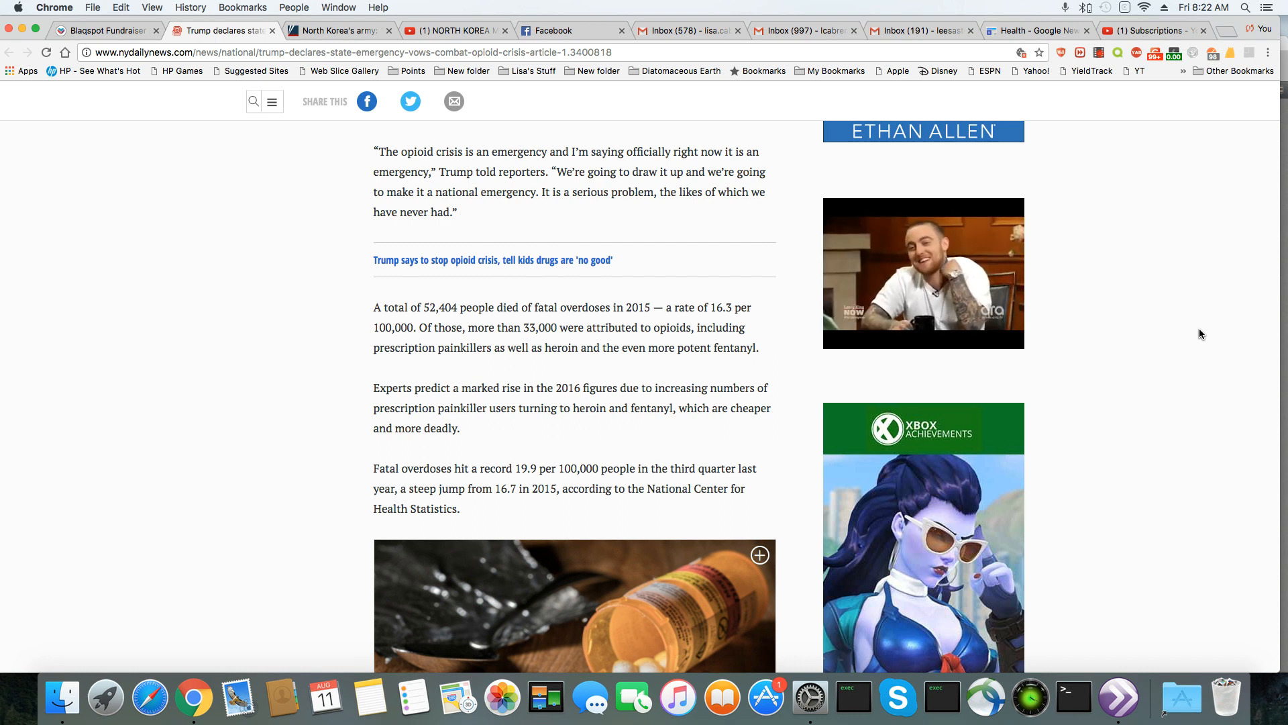
scroll("down", 3)
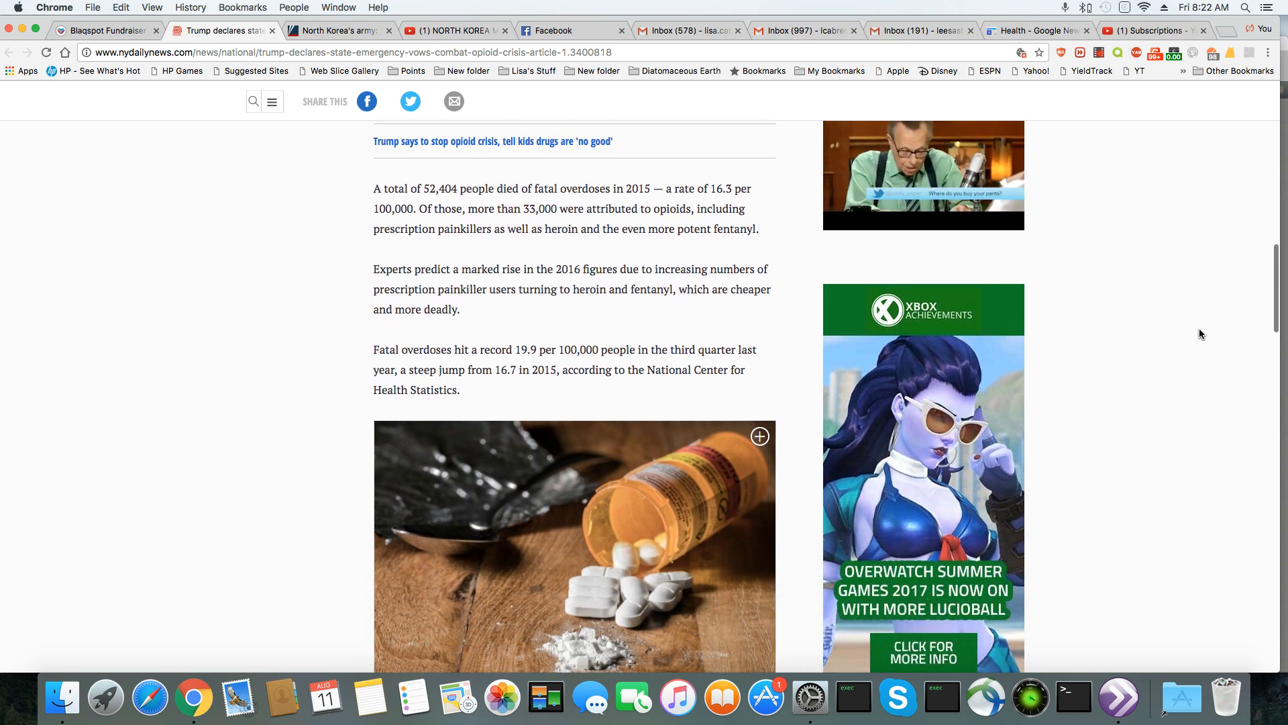
scroll("down", 3)
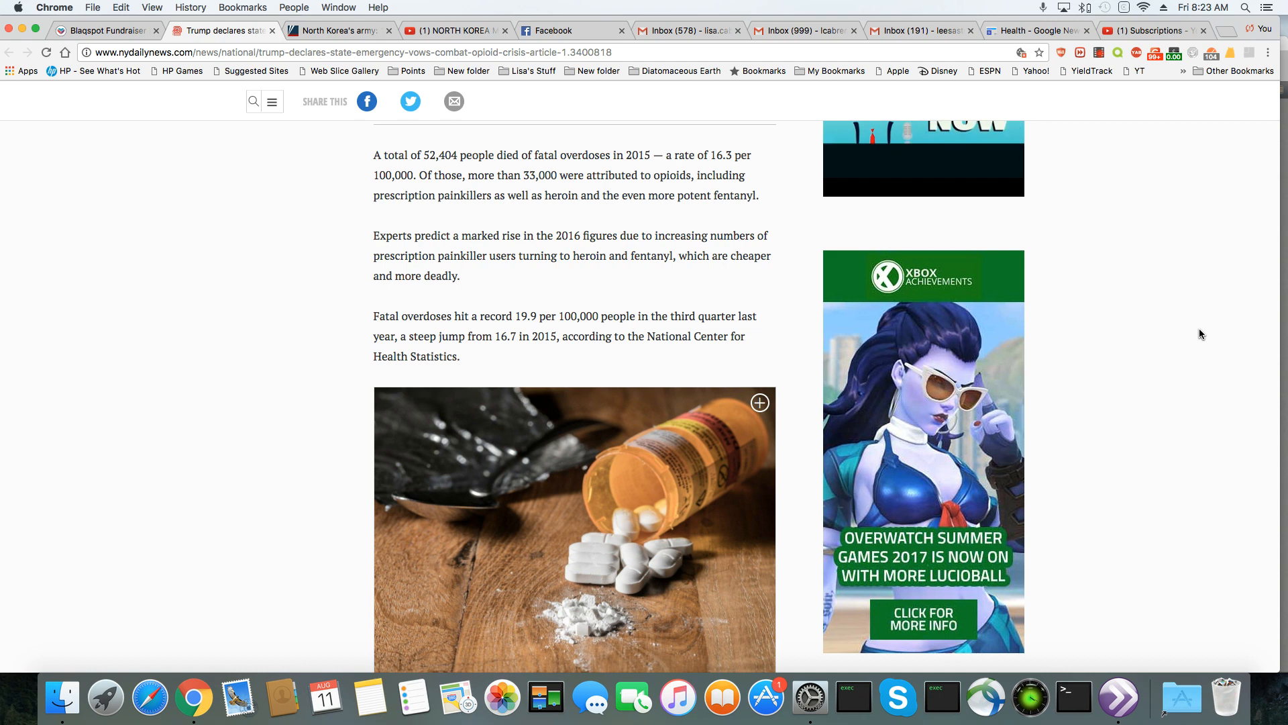
scroll("down", 3)
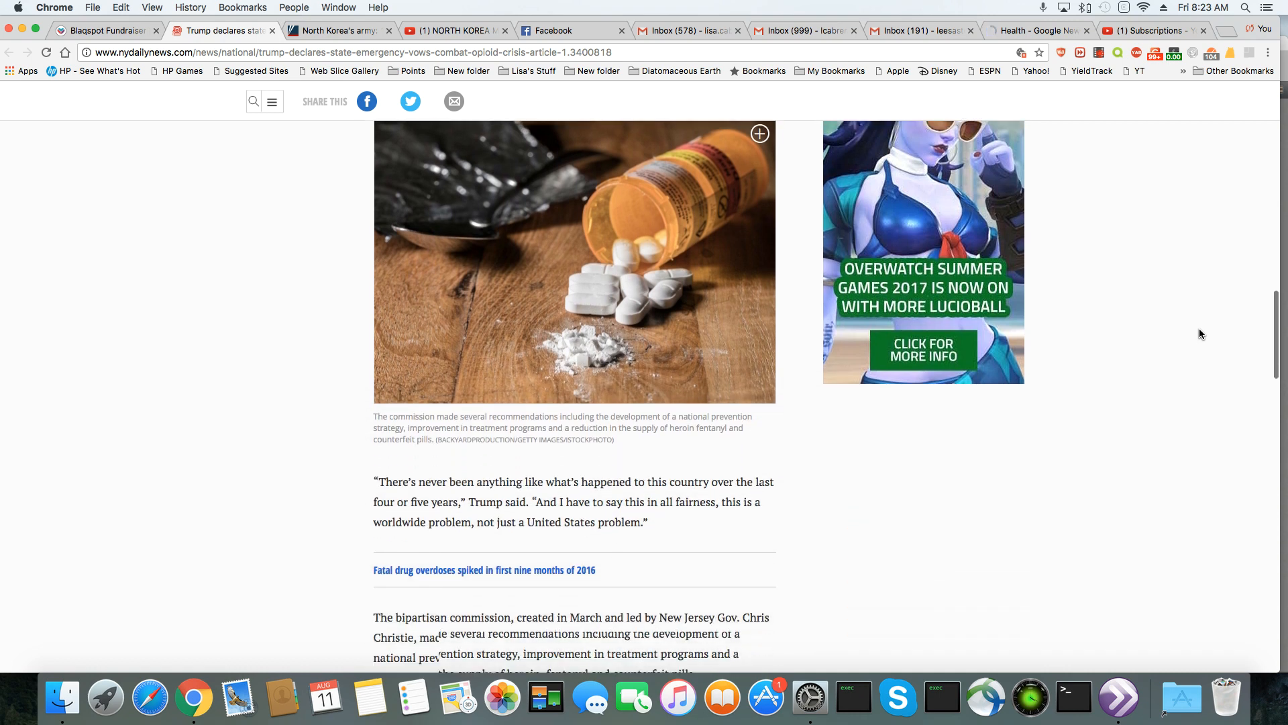
scroll("down", 3)
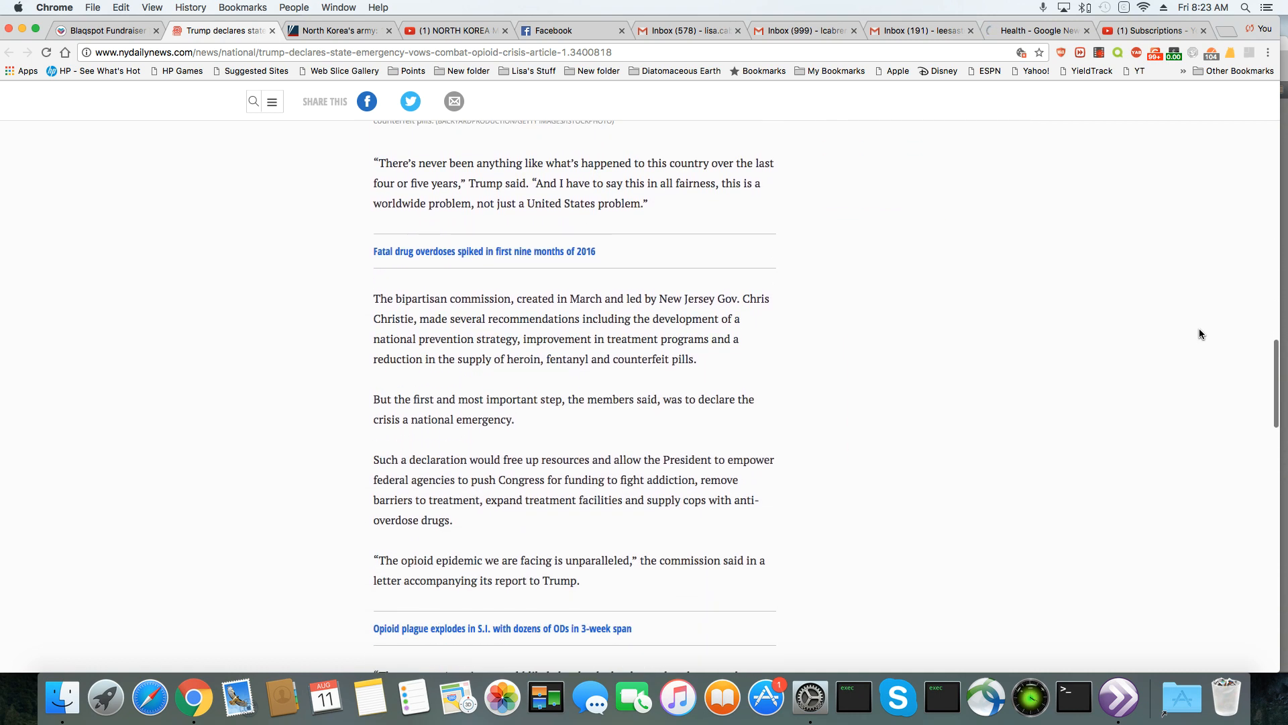
scroll("down", 3)
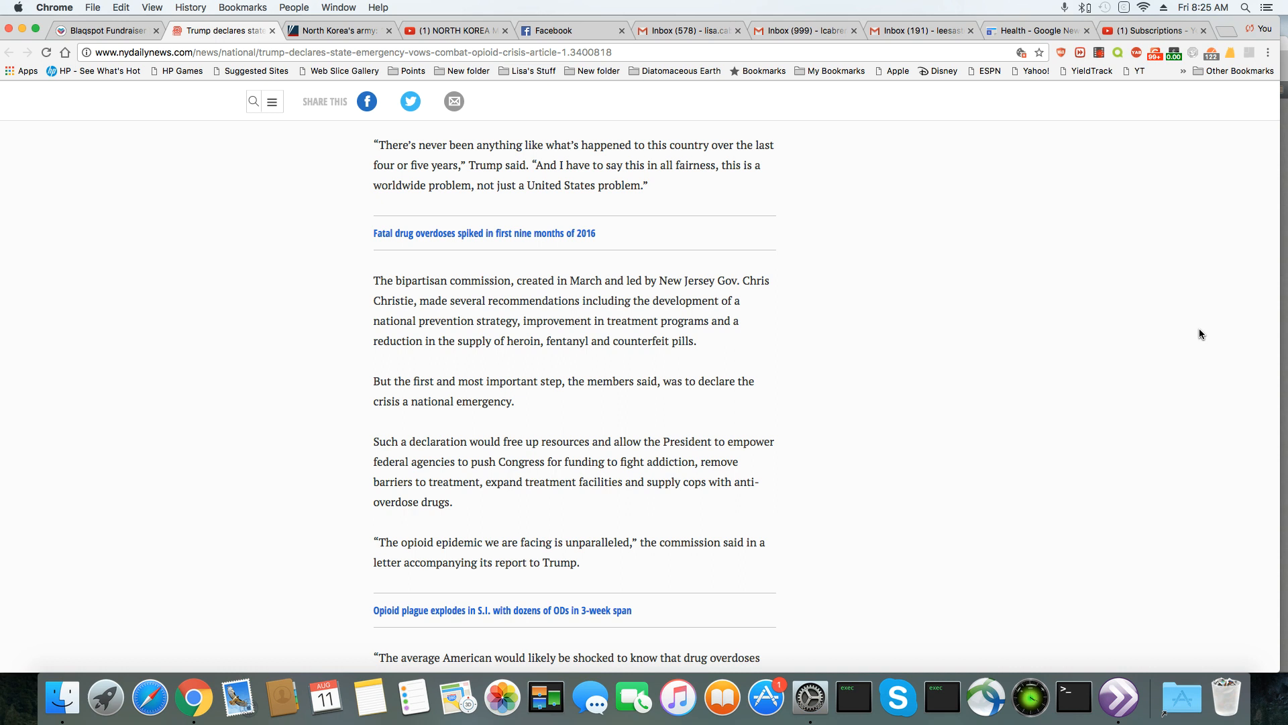
scroll("down", 3)
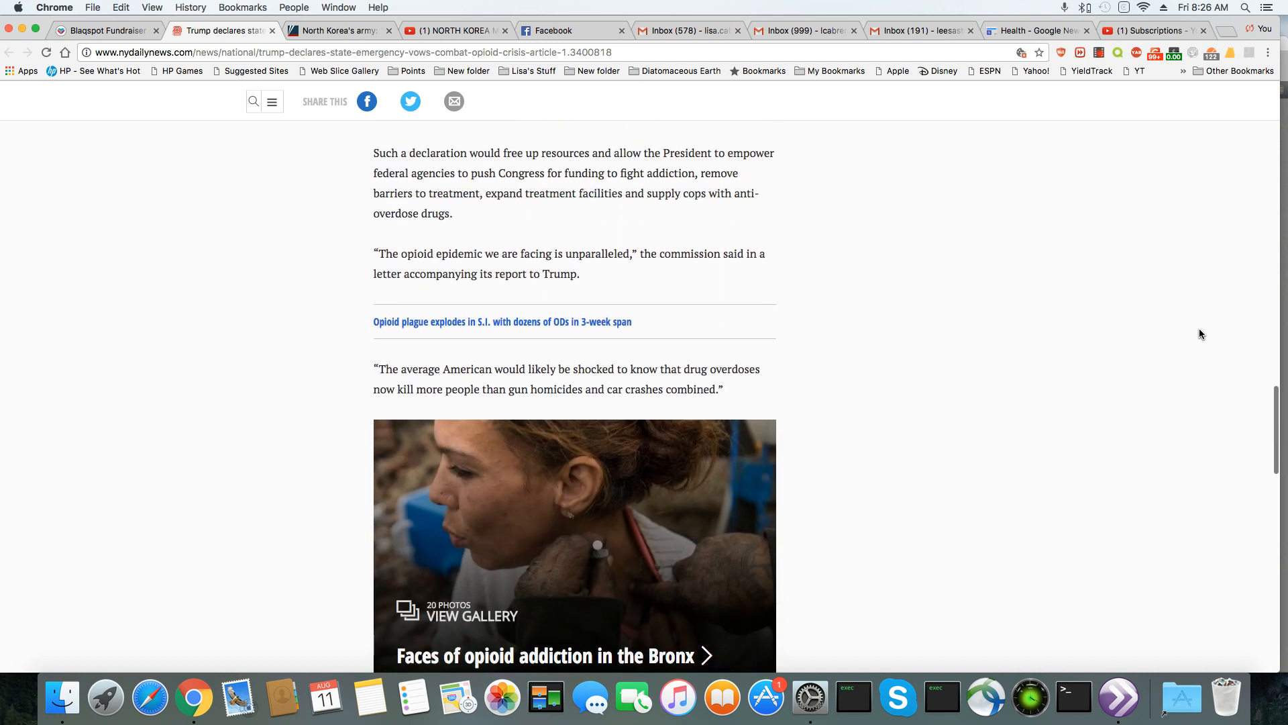
scroll("down", 3)
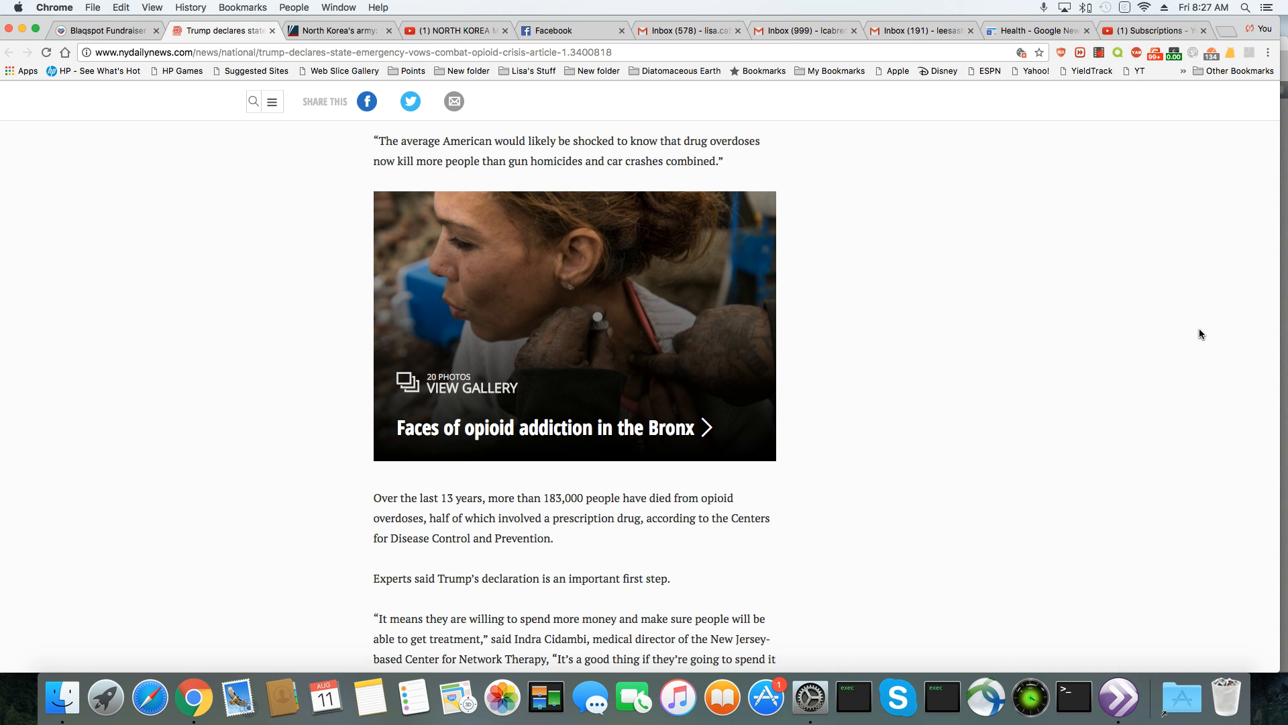
scroll("down", 3)
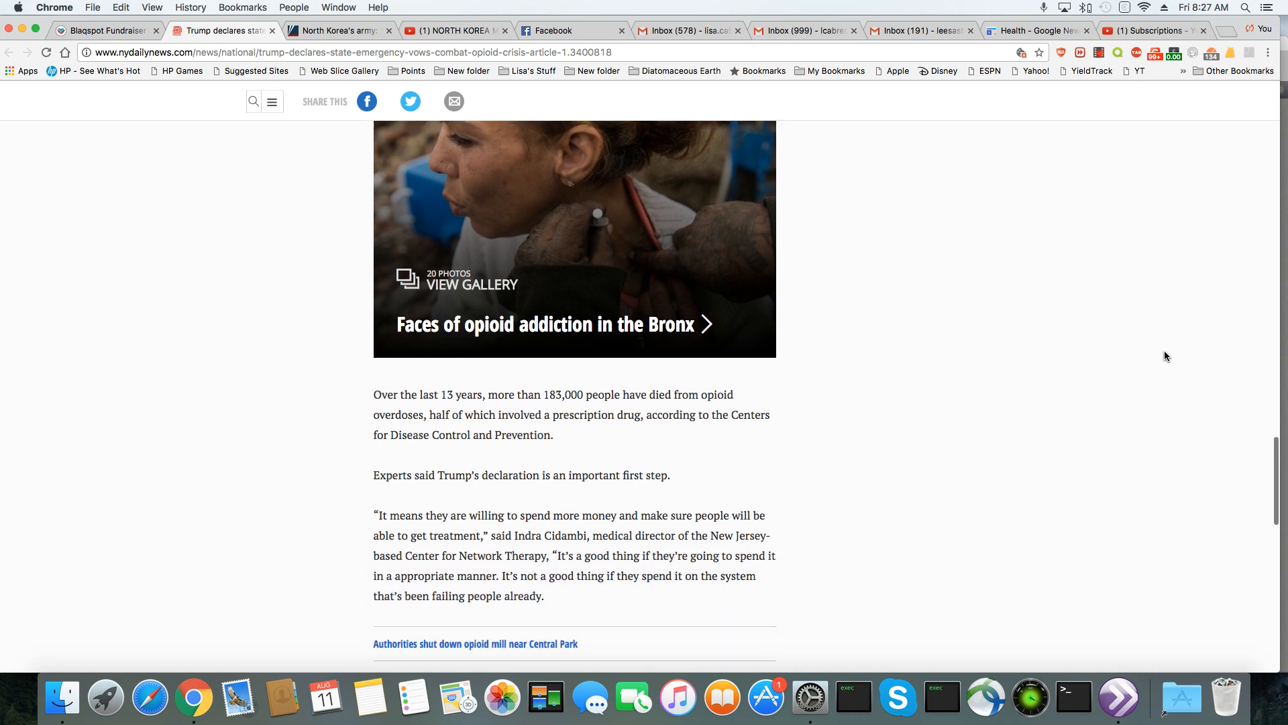
scroll("down", 3)
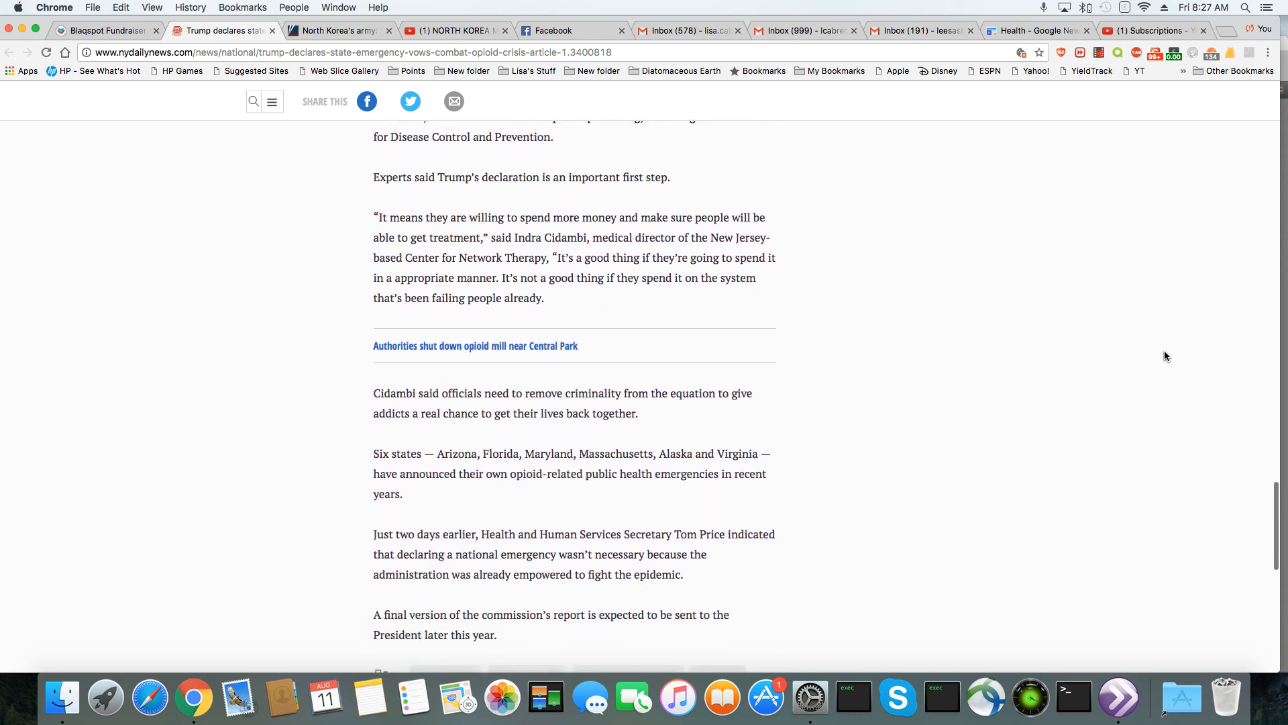
scroll("down", 3)
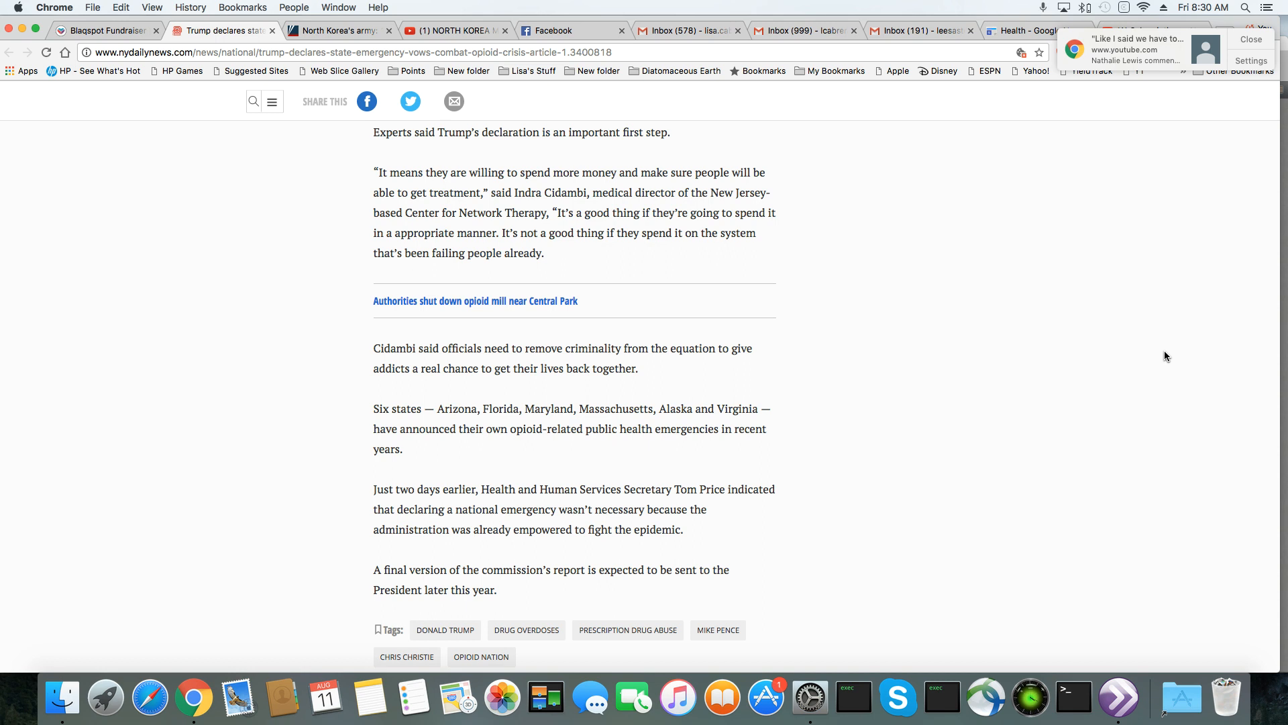
scroll("up", 3)
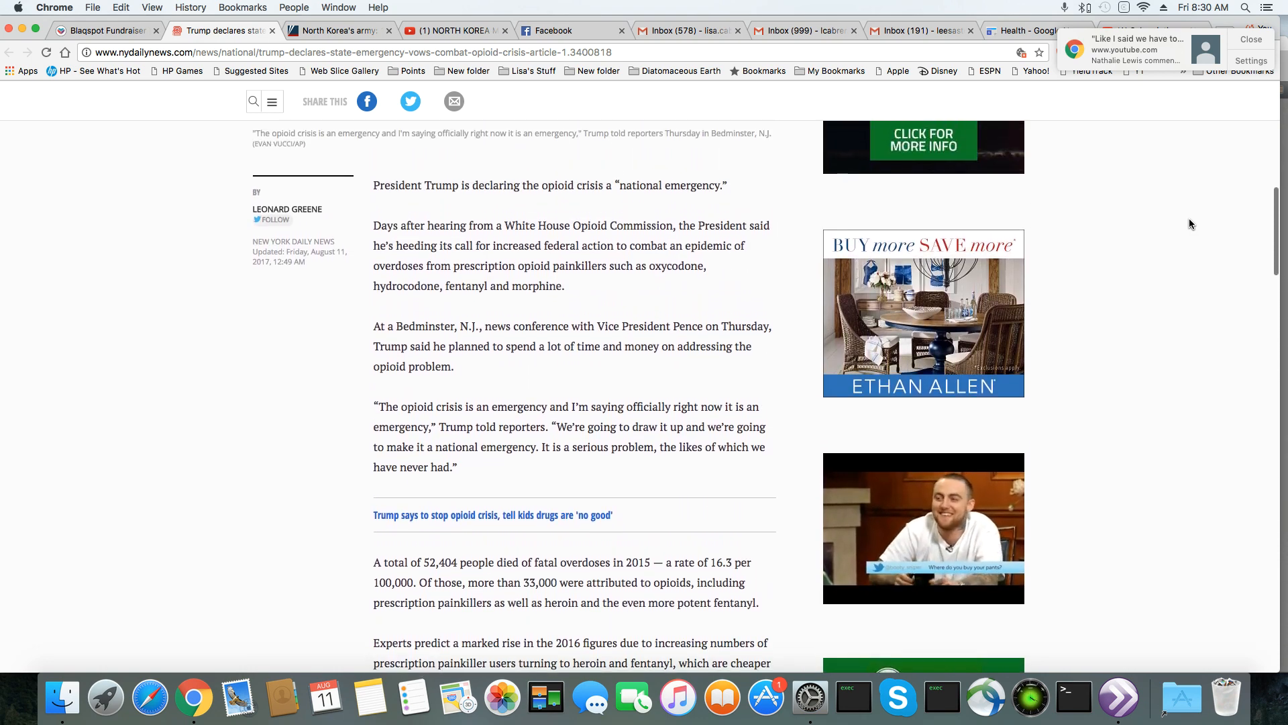
scroll("up", 3)
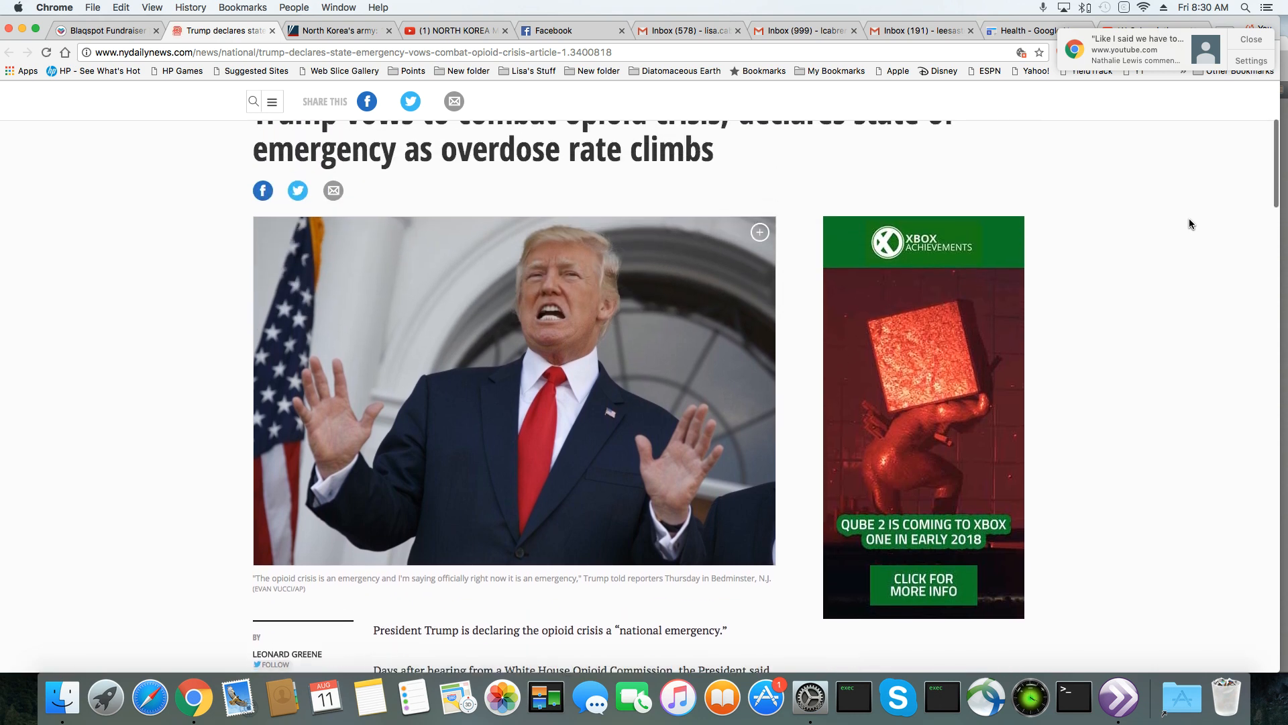
scroll("up", 3)
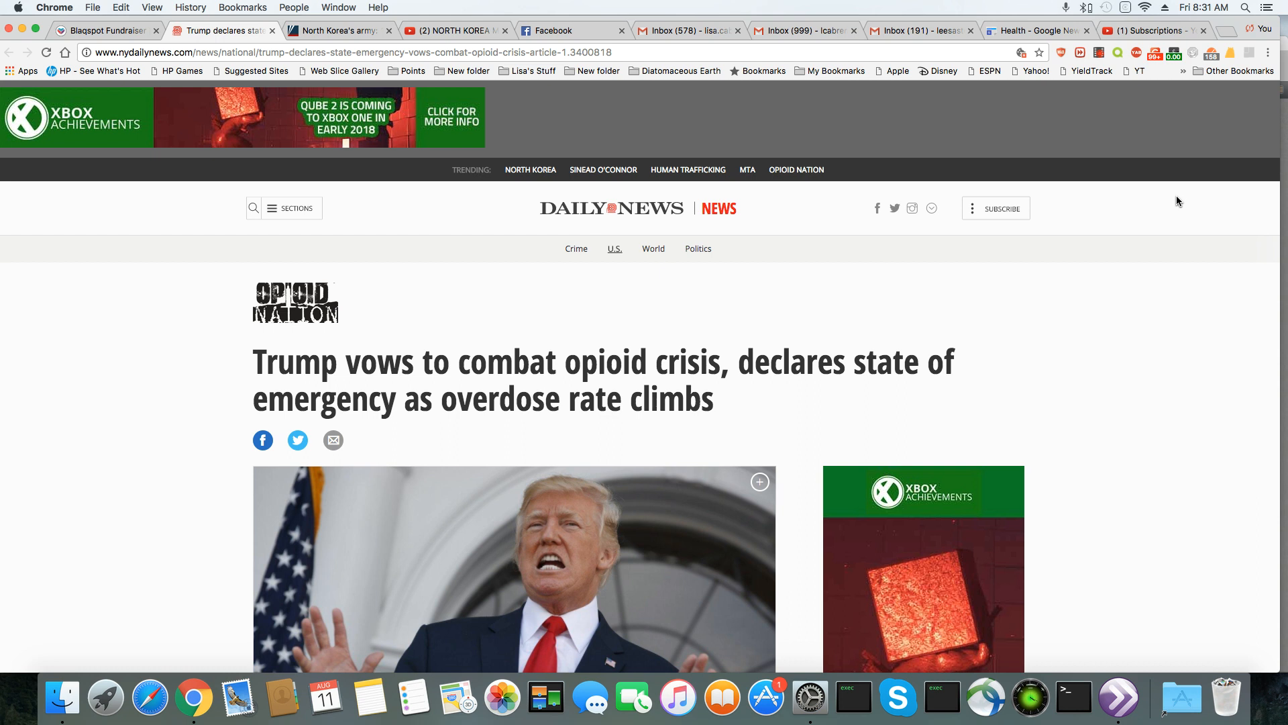
mouse_move(1179, 259)
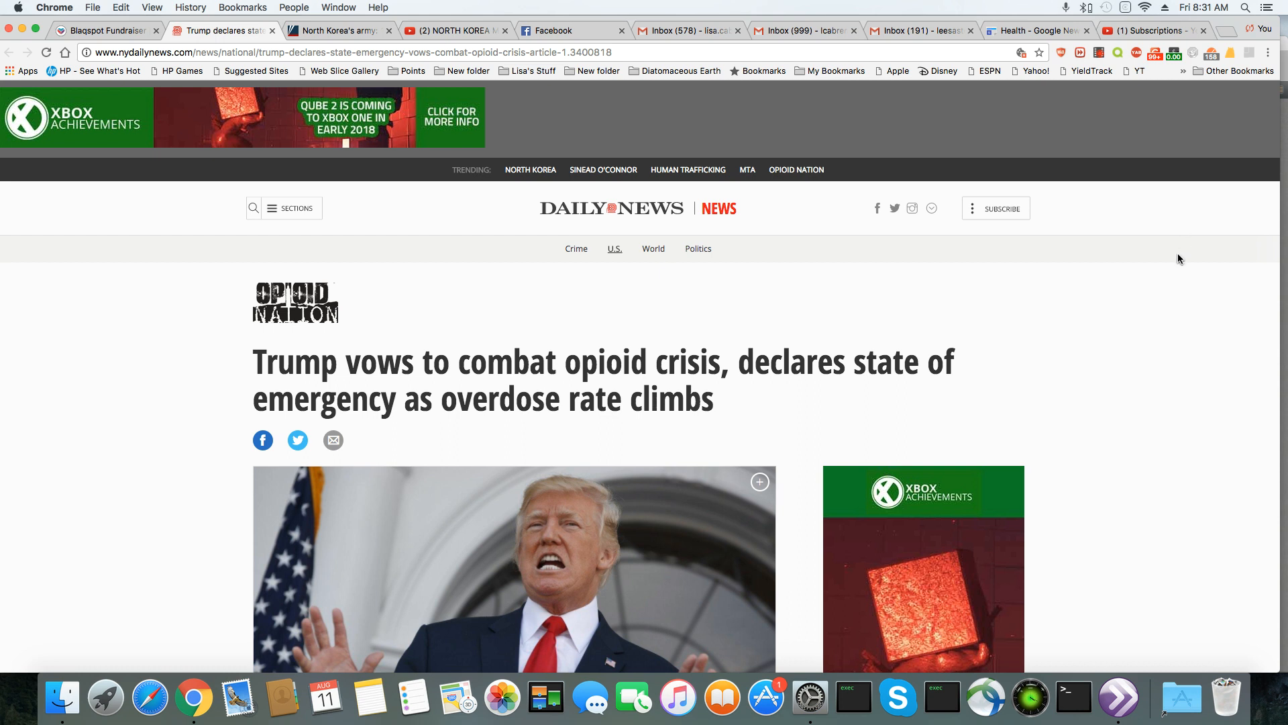